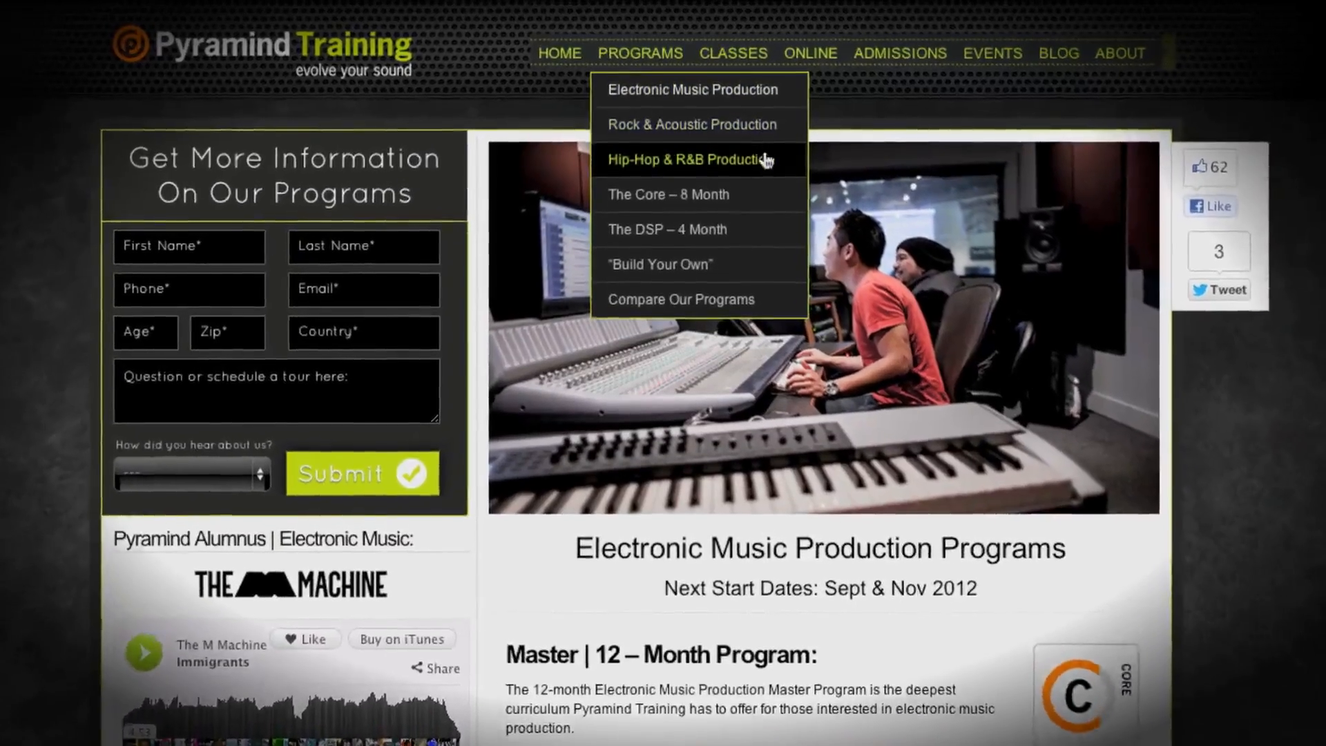
{"action": "scroll", "scroll_direction": "down", "scroll_amount": 3}
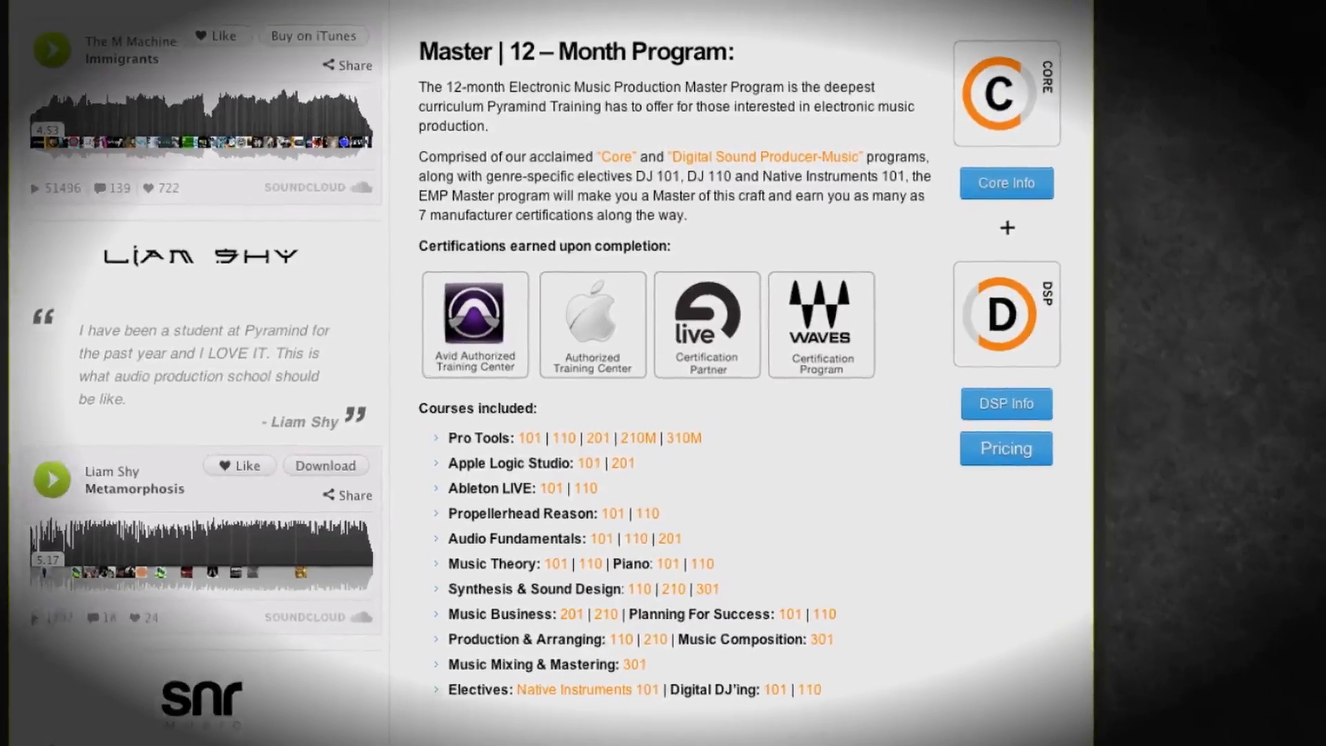